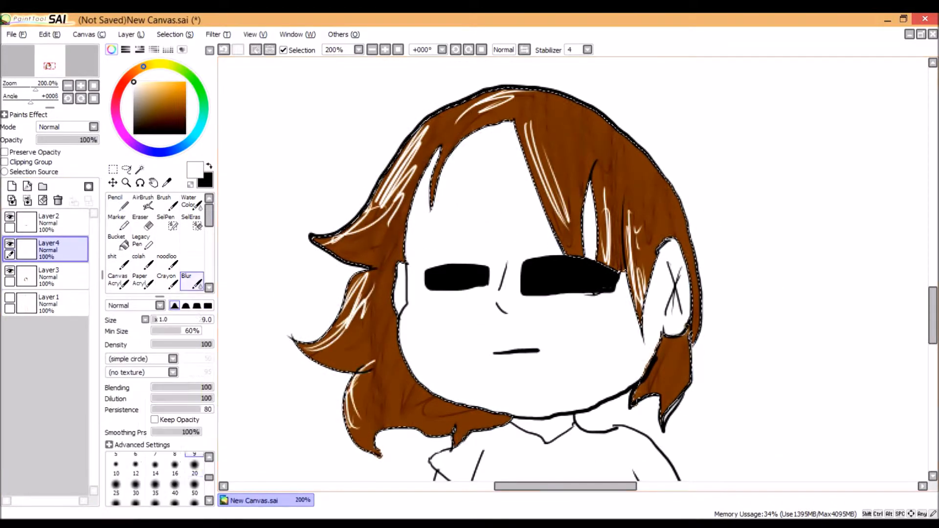
Fill the background black and paint the heart arc, character and rough title sketch.
left_click(112, 169)
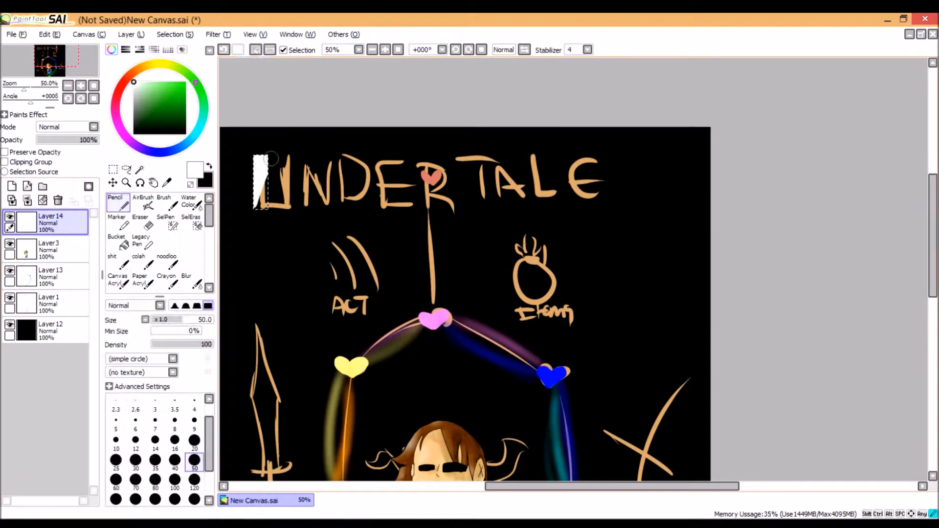
Mark the title letters as rectangles and fill them into white blocky UNDERTALE lettering.
left_click(113, 169)
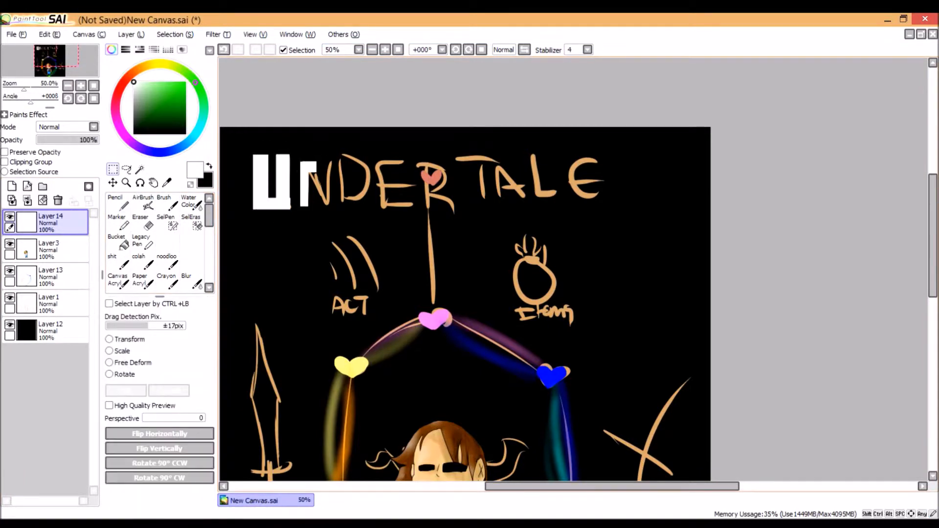
left_click(115, 201)
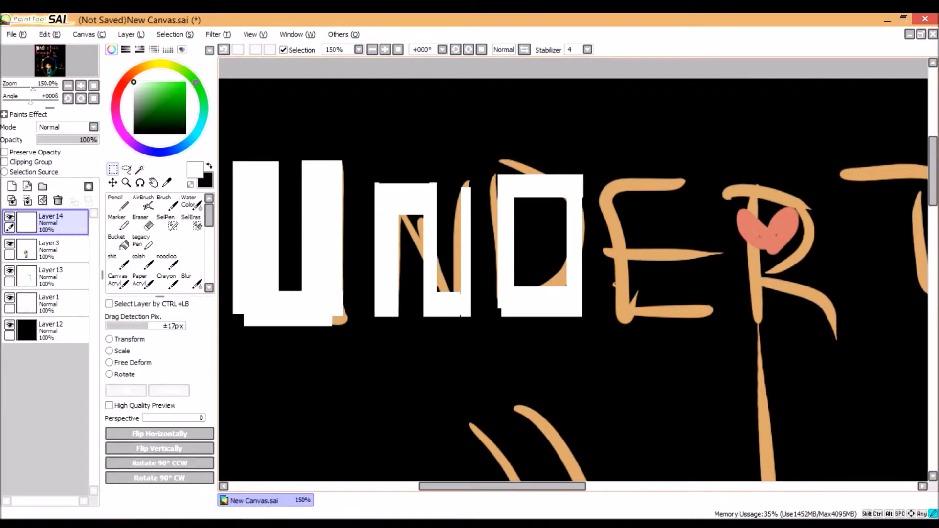
left_click(115, 200)
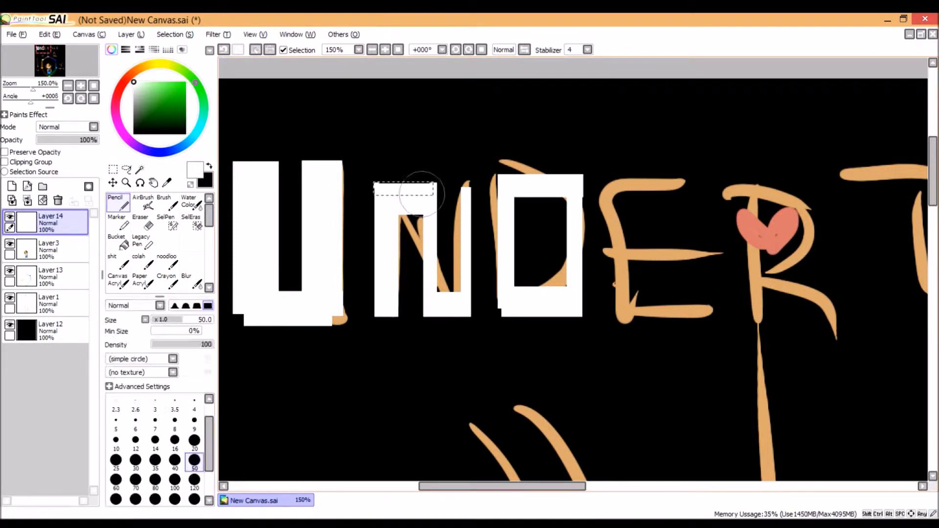
left_click(112, 169)
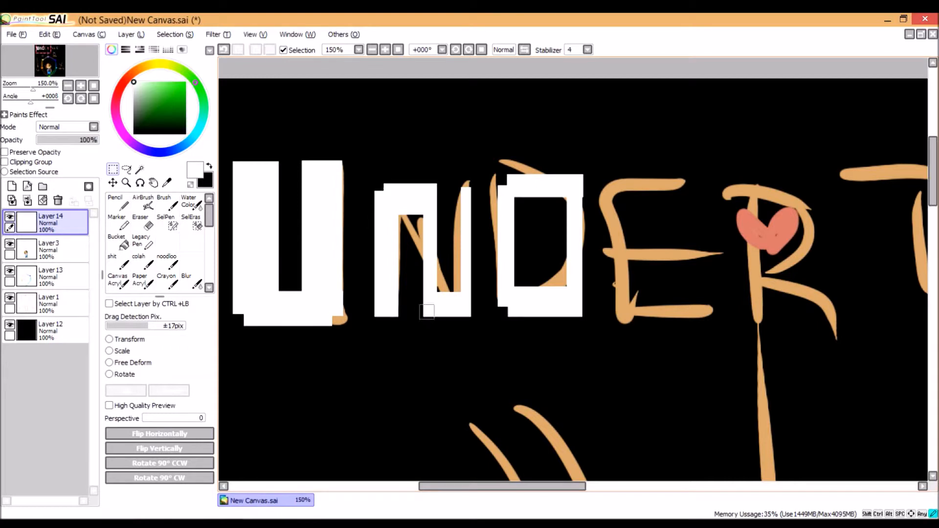
scroll("right", 3)
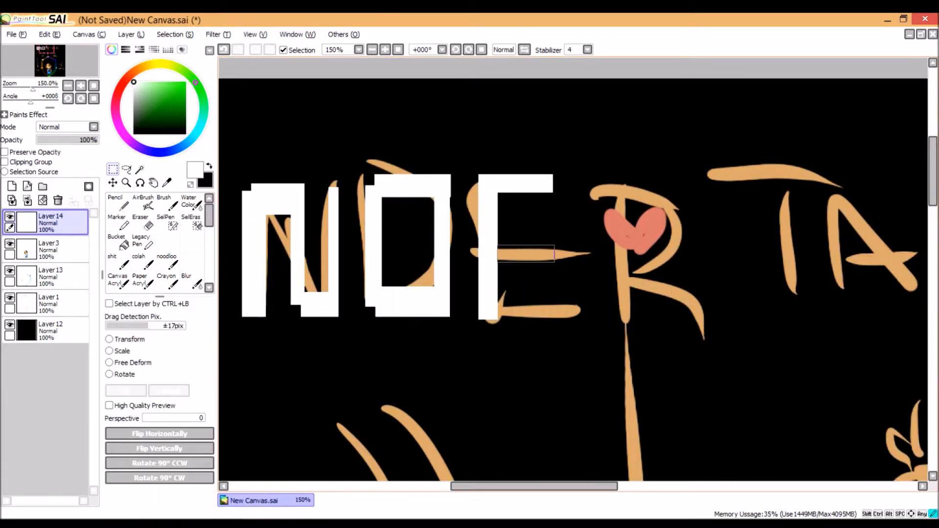
scroll("right", 3)
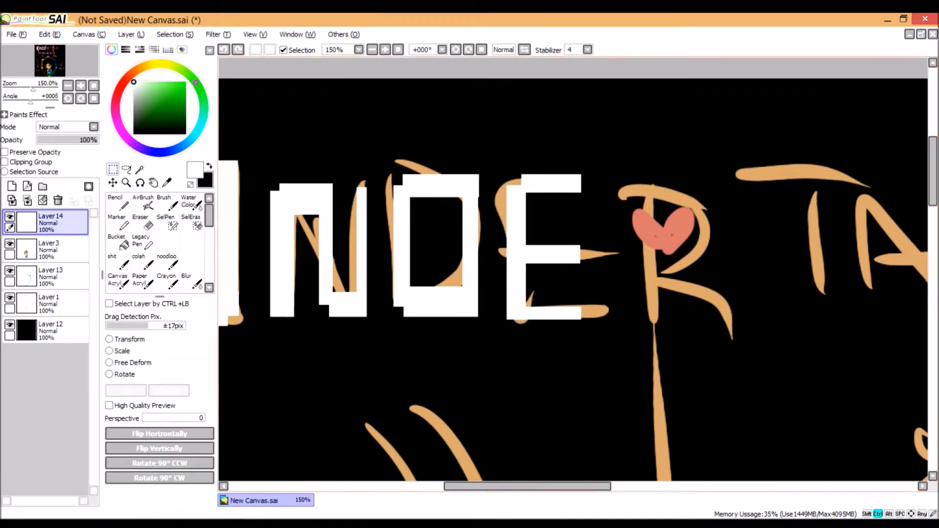
scroll("right", 3)
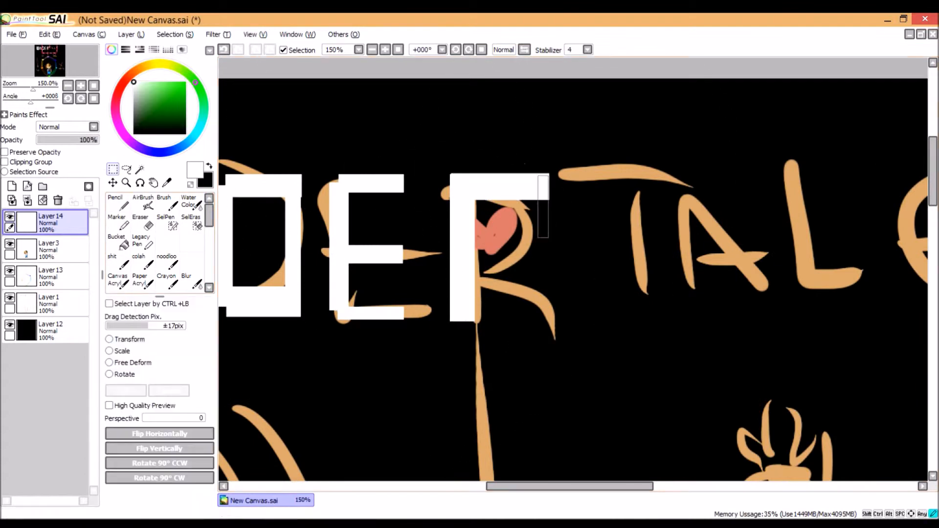
left_click(115, 202)
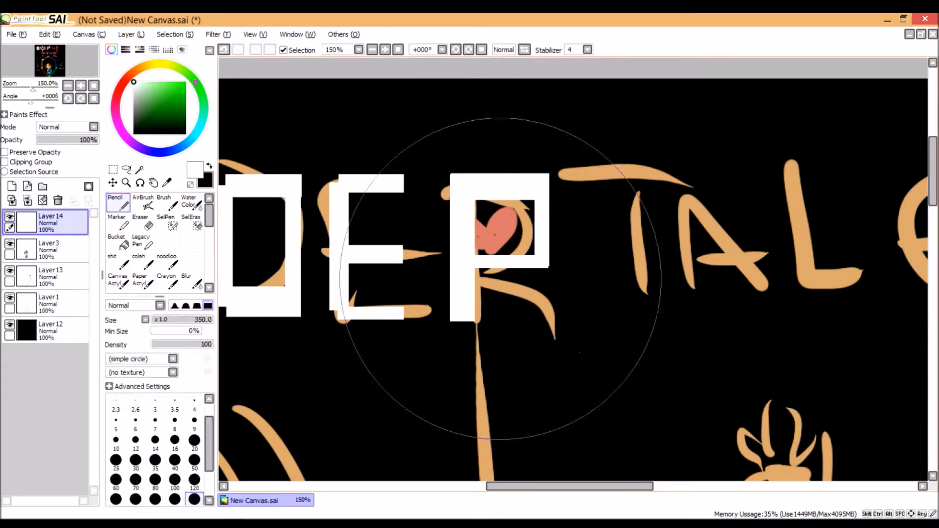
left_click(113, 170)
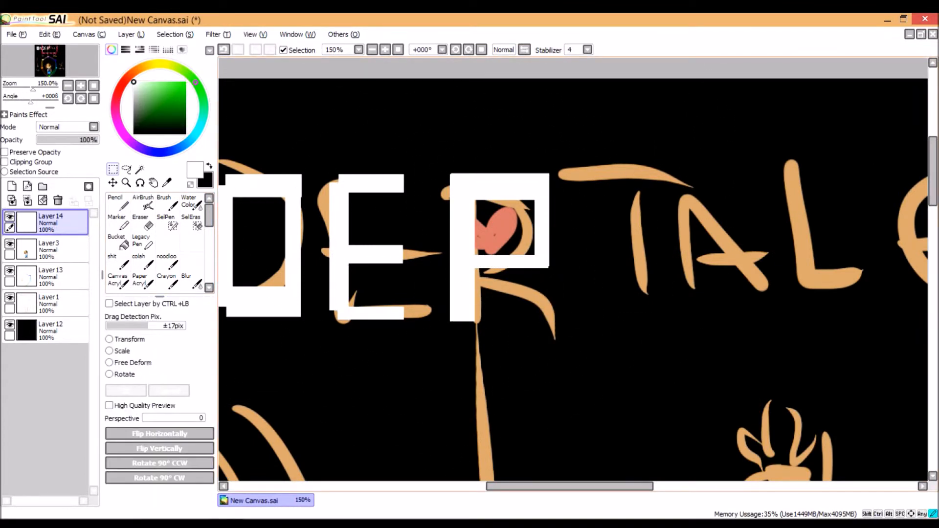
scroll("right", 3)
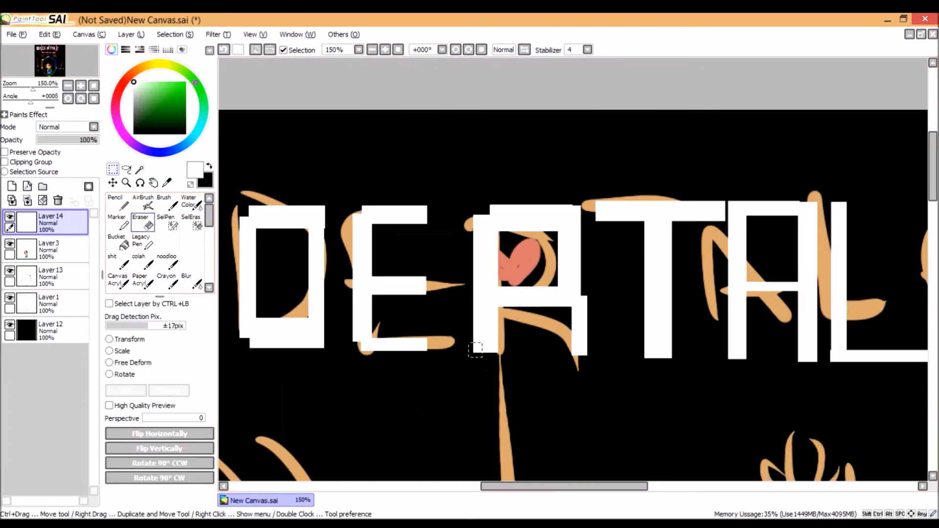
Colour the title heart orange and airbrush a rainbow streak down to the heart arc.
left_click(140, 222)
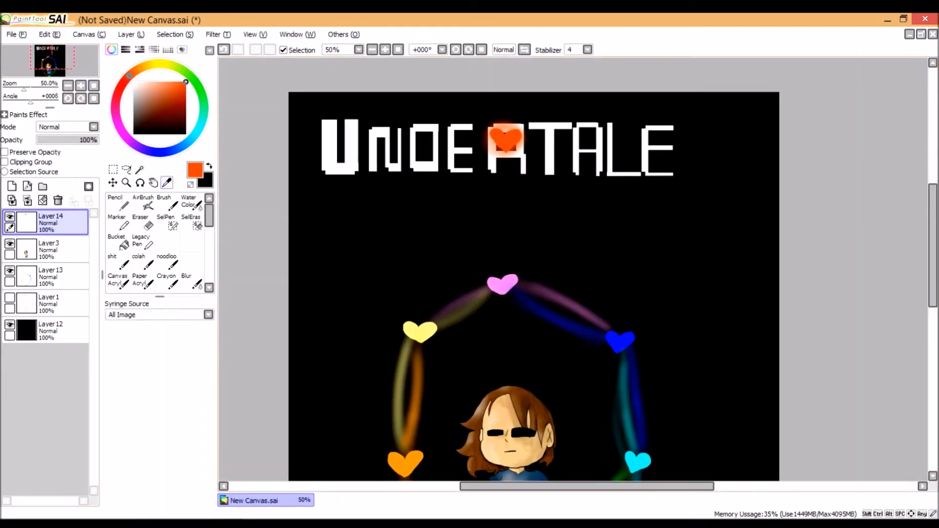
left_click(143, 206)
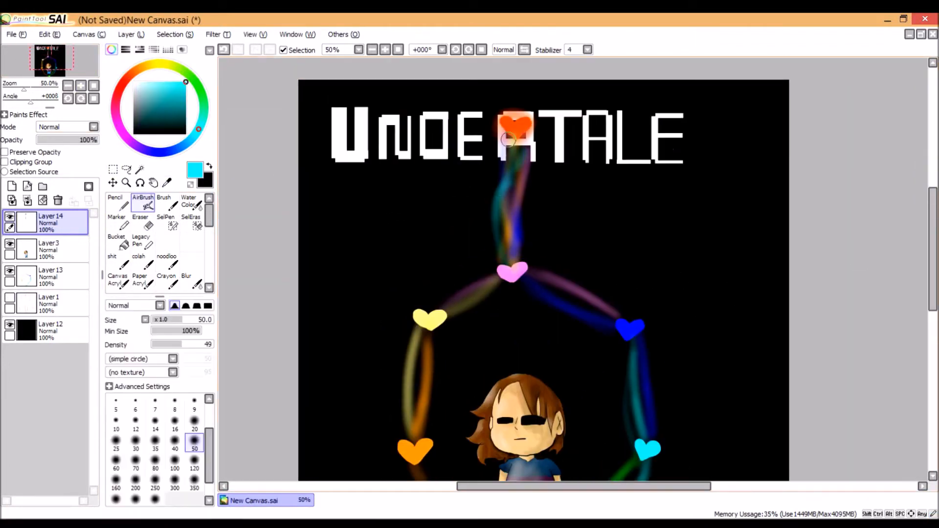